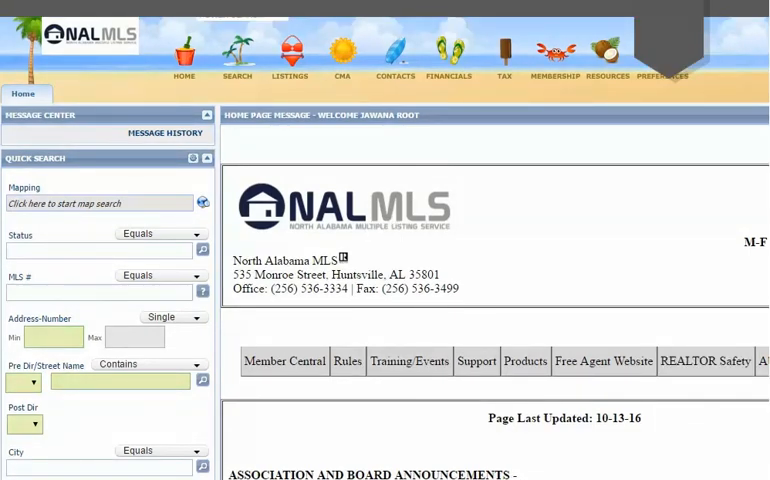
mouse_move(290, 55)
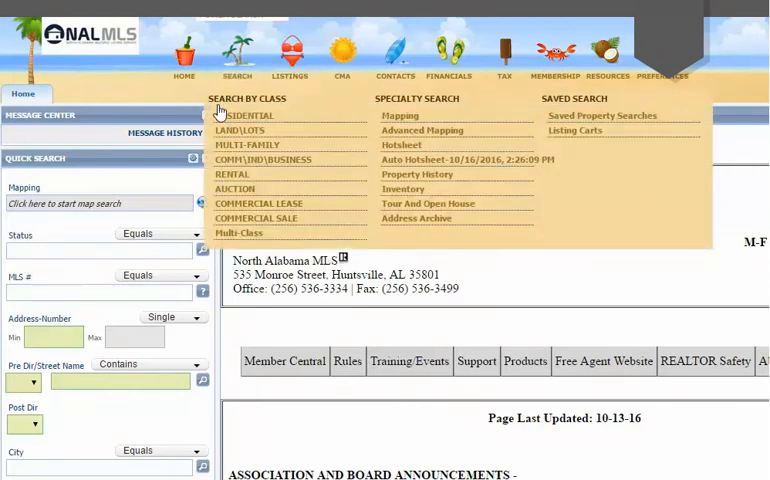
Step: Start a residential listing search and reload the previous search's criteria
click(247, 115)
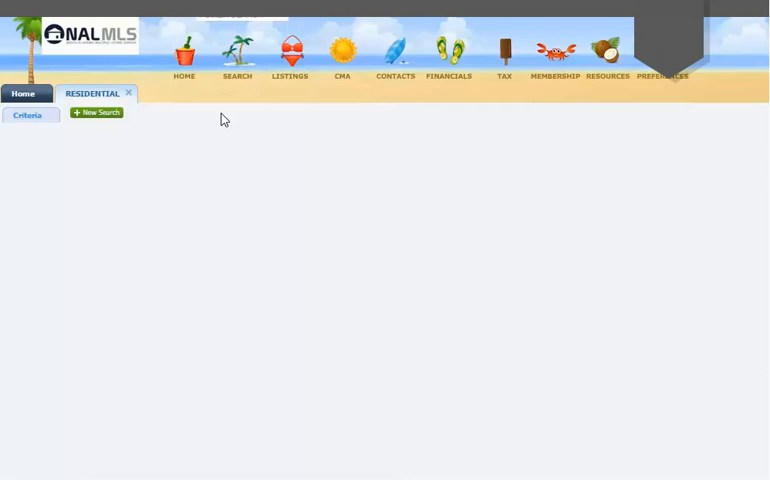
click(38, 115)
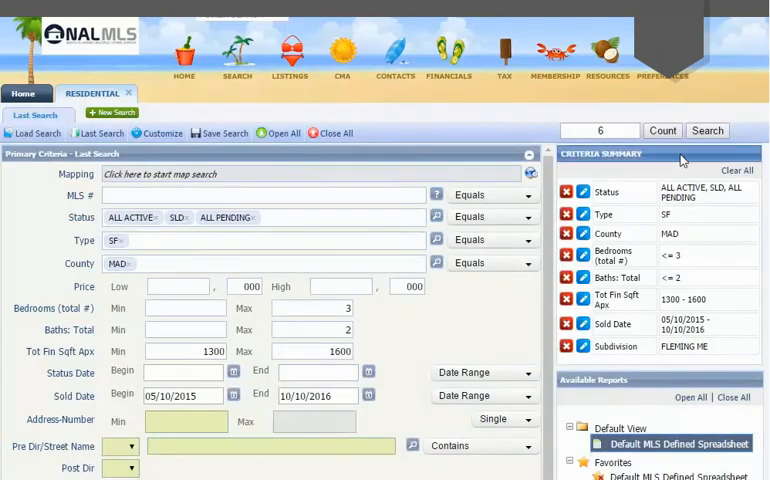
Step: Clear the old criteria and set Status to All Active, All Pending and Sold
click(737, 170)
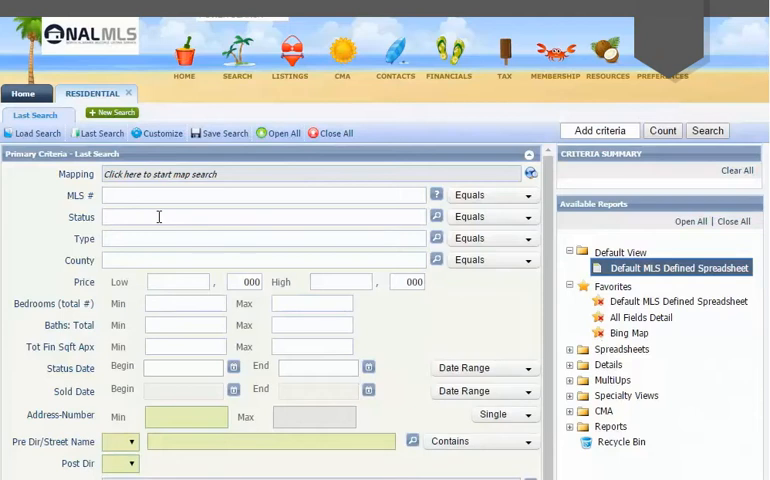
text(Ad)
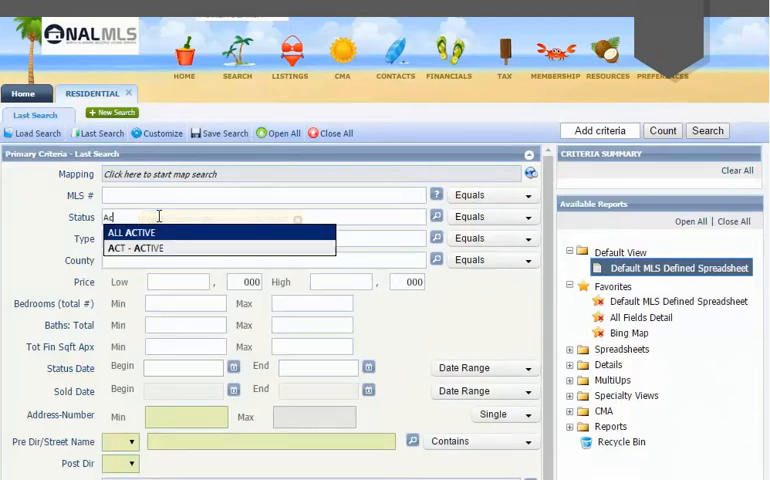
click(133, 232)
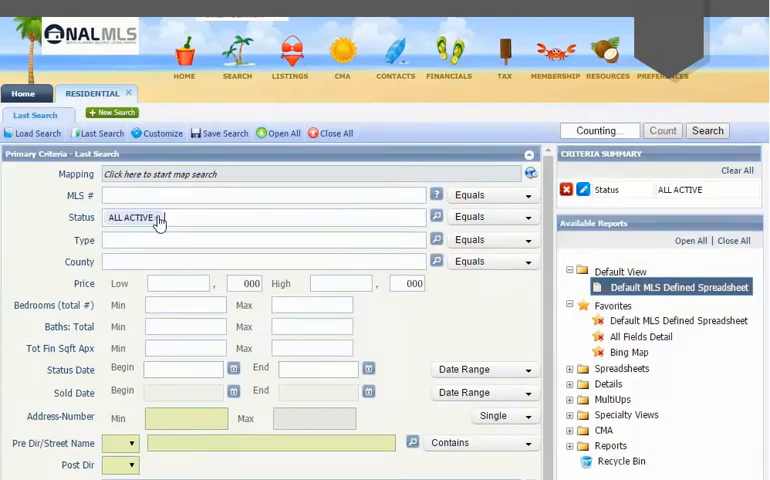
text(Pend)
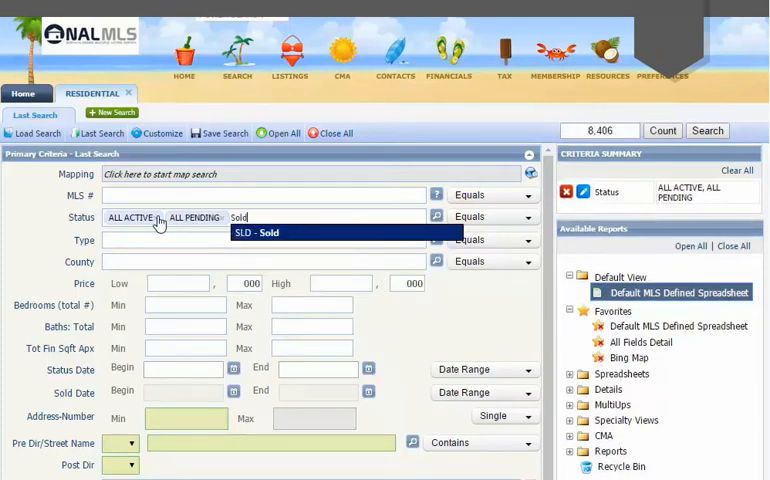
click(267, 232)
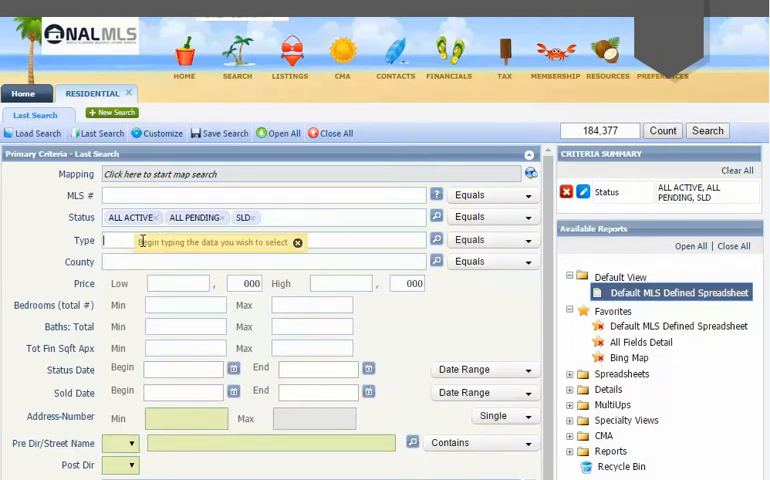
Step: Limit Type to single-family detached and County to Madison (MAD)
text(Single)
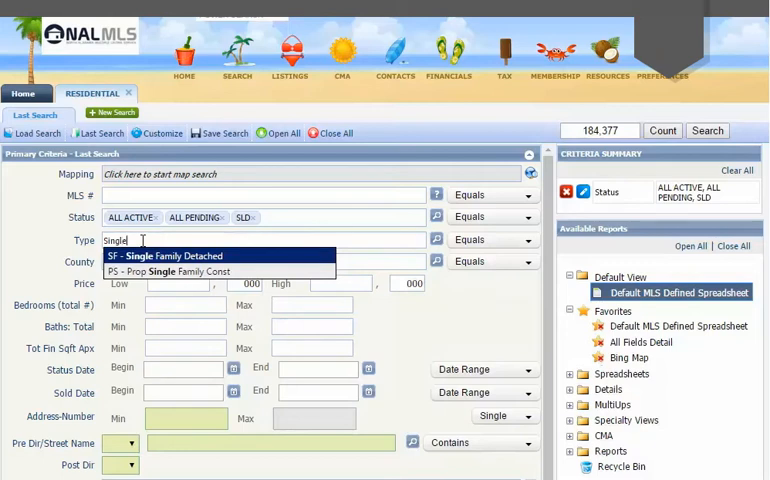
click(167, 256)
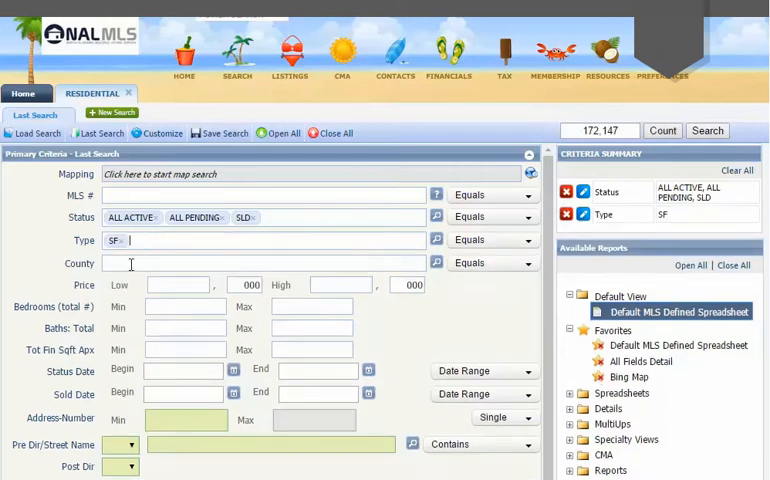
text(Madison)
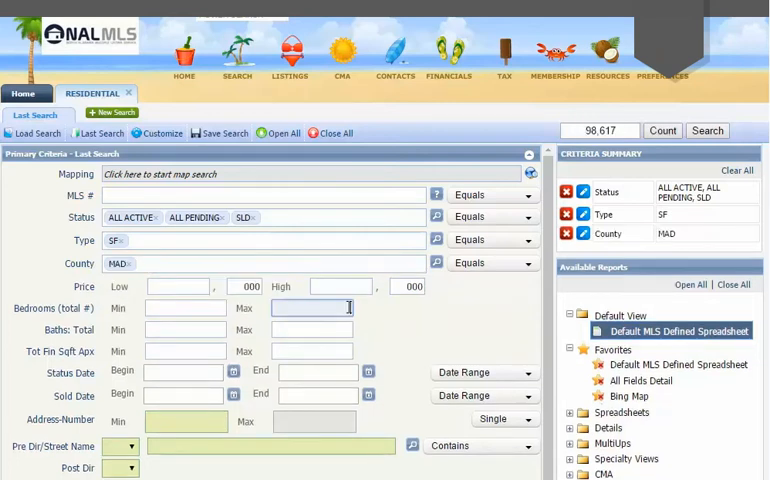
Step: Set max 3 bedrooms, 2 baths, 1300–1600 finished sq ft, sold 05/10/2015–10/10/2016
text(3)
click(312, 329)
text(2)
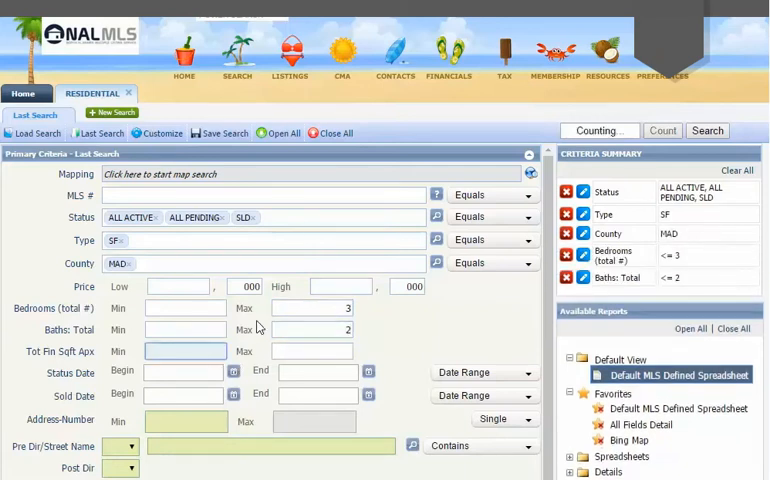
text(1300)
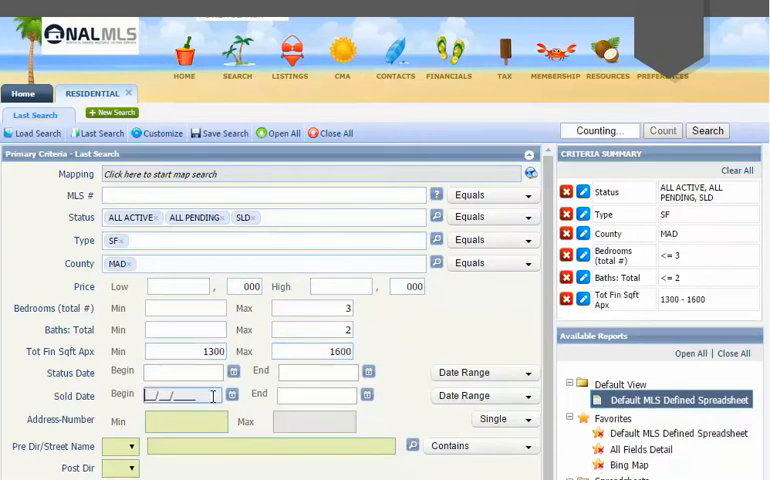
text(05/10/2015)
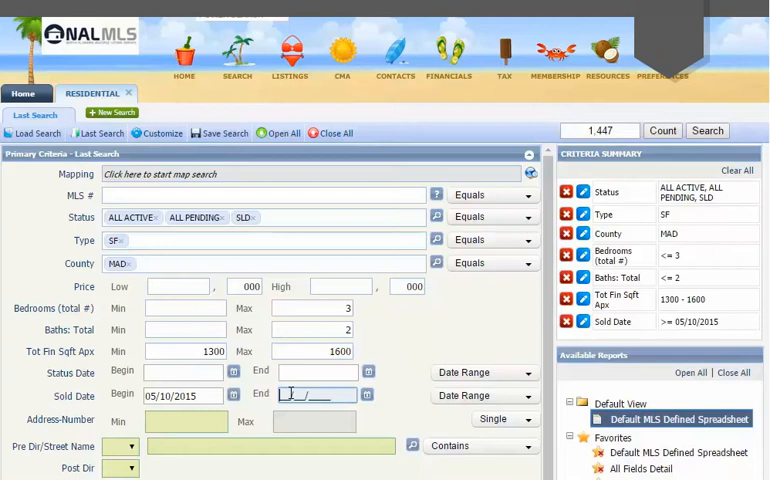
text(06/10/)
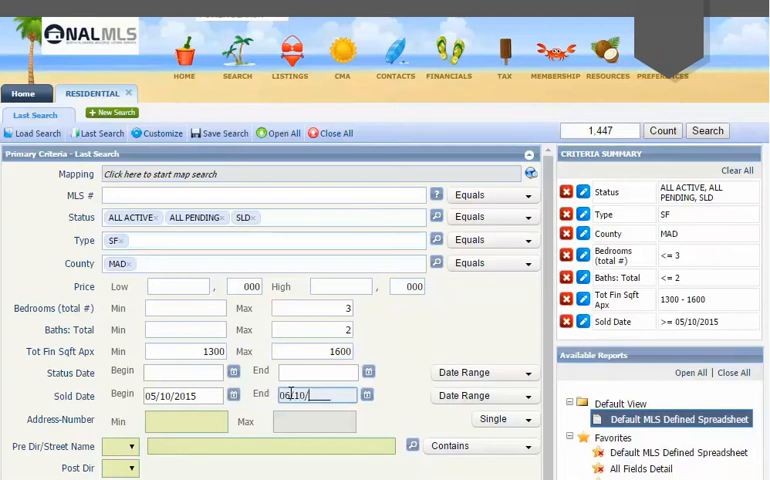
text(2013)
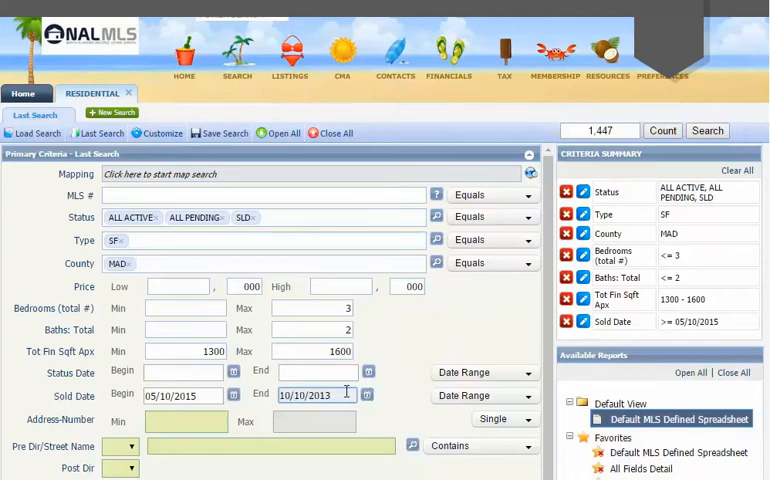
text(10/10/2016)
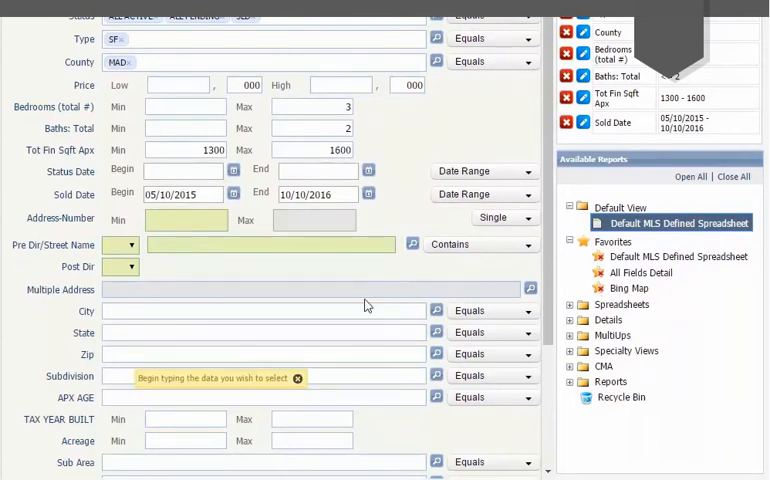
Step: Add Fleming Meadows as the subdivision and run the search, returning six listings
text(Fleming Mea)
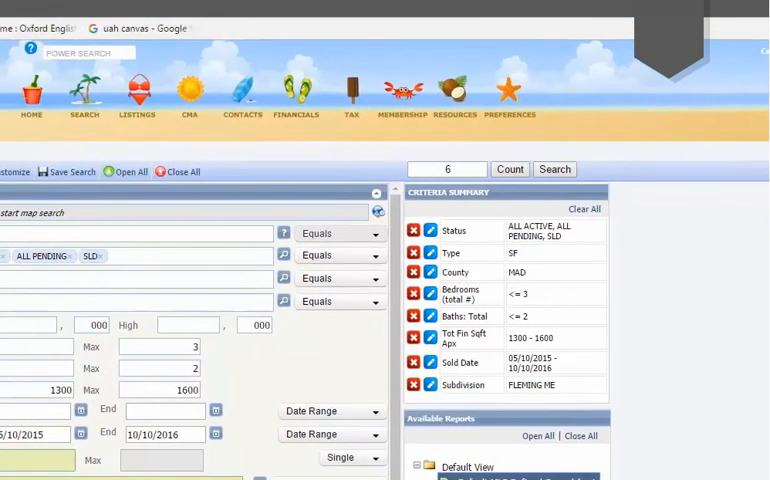
click(554, 168)
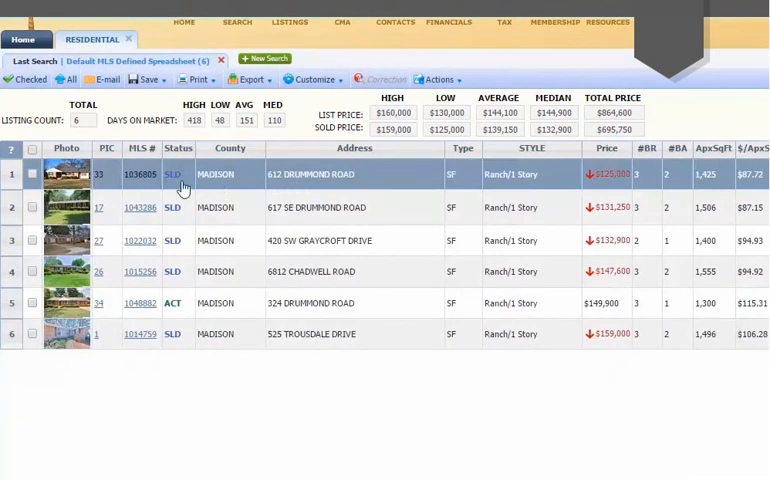
Step: Review the six results' sold dates, square footage and price per sq ft, then show the reports list
click(300, 271)
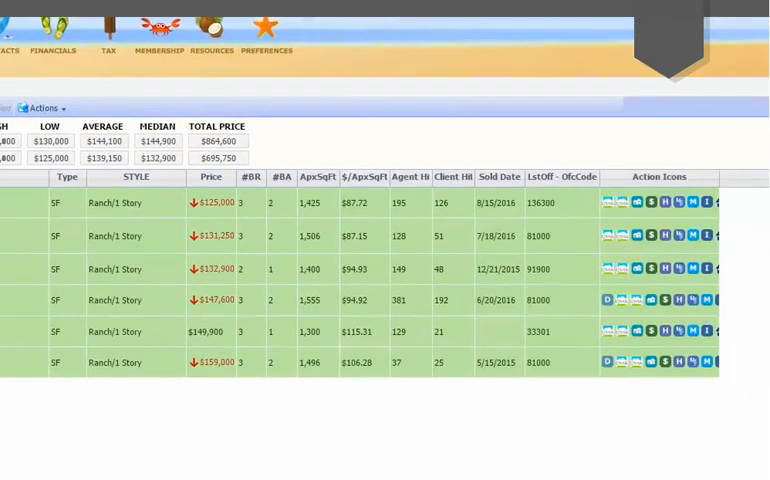
click(730, 91)
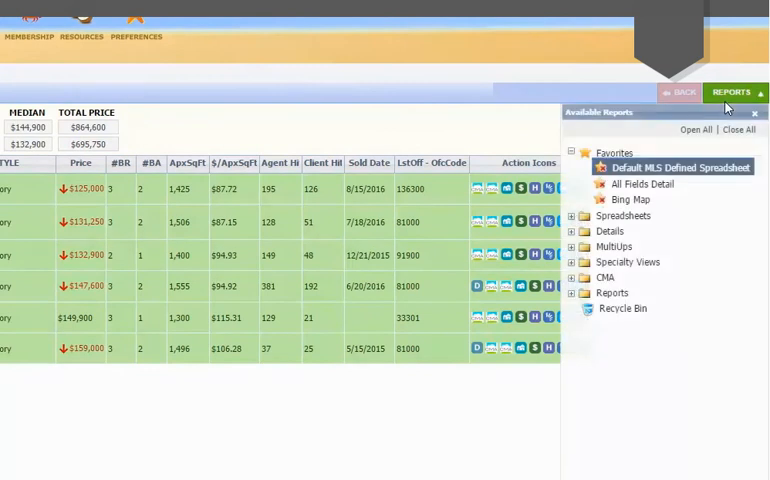
Step: Expand the CMA report folder and generate the CMA Summary report
click(605, 277)
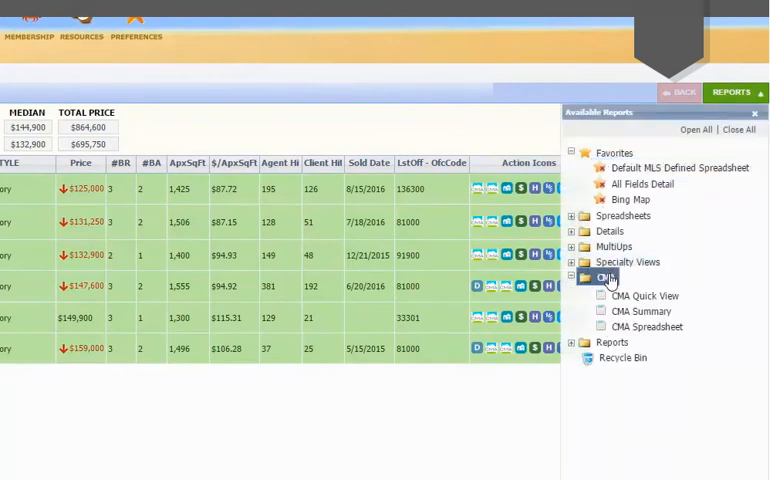
click(642, 311)
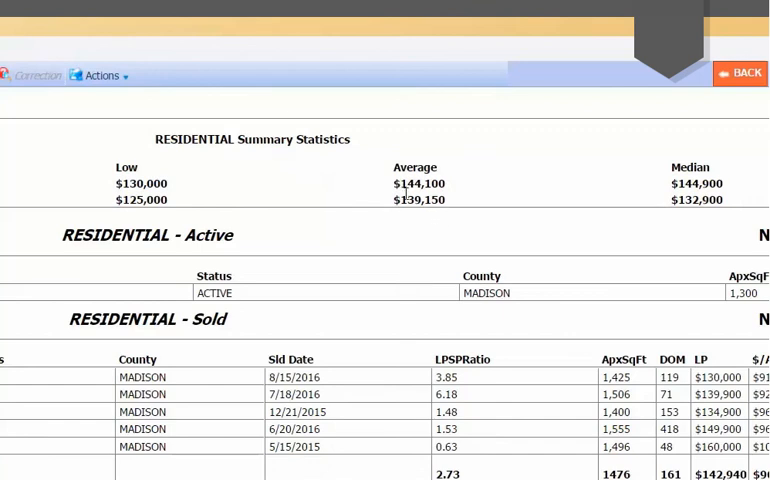
mouse_move(415, 220)
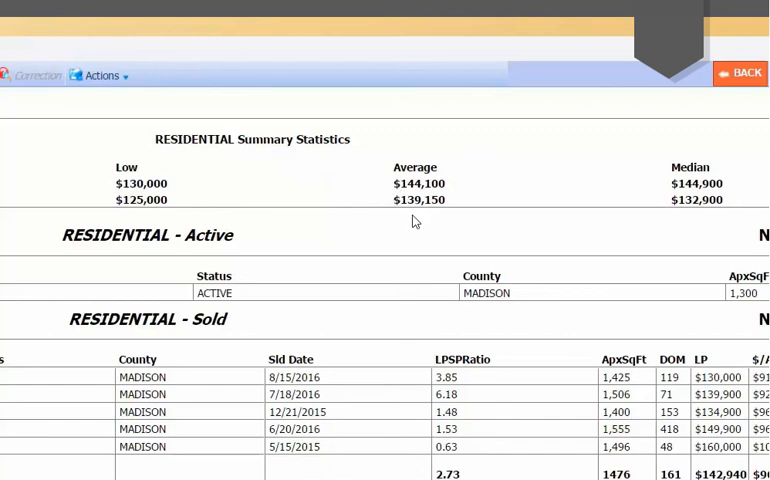